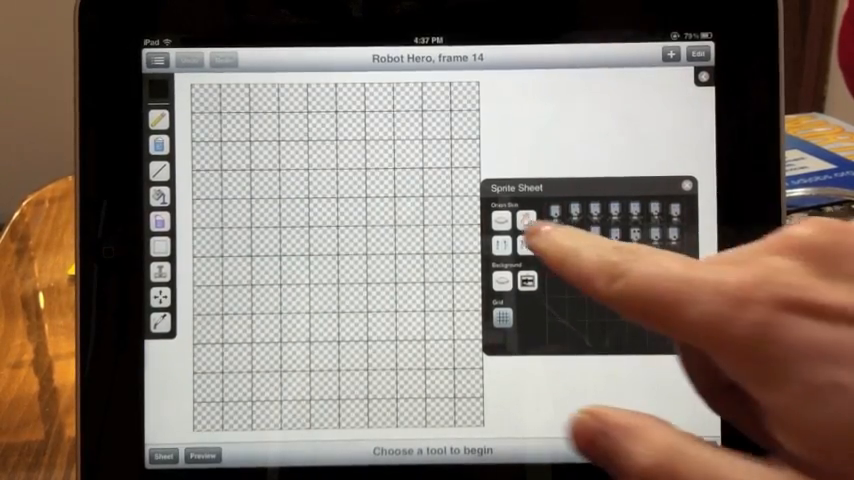
# Enable relative onion skinning for Robot Hero frame 14 and pick a reference frame on the sheet
pyautogui.click(524, 244)
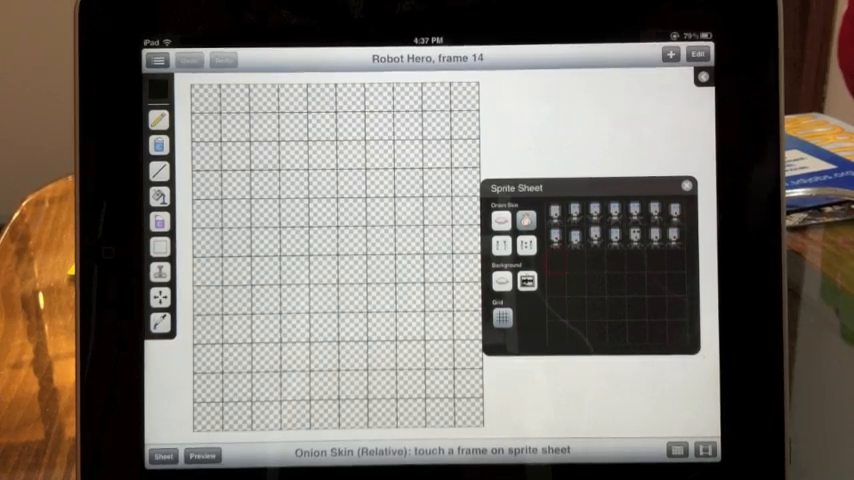
pyautogui.click(550, 222)
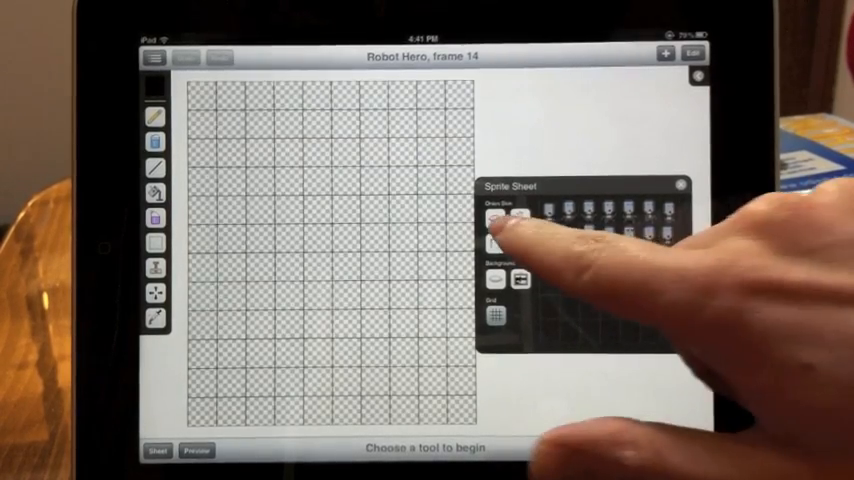
# Switch the onion-skin mode so Robot Hero frame 38 with the grey blue-eyed robot comes up
pyautogui.click(520, 244)
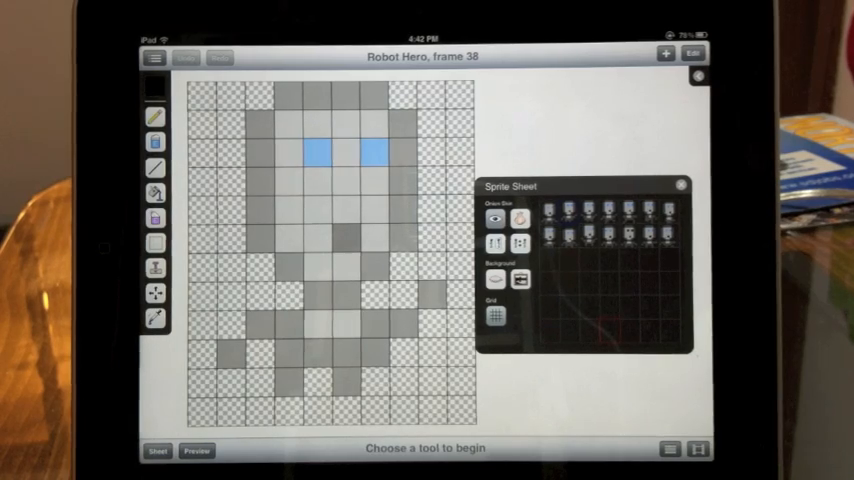
pyautogui.click(492, 278)
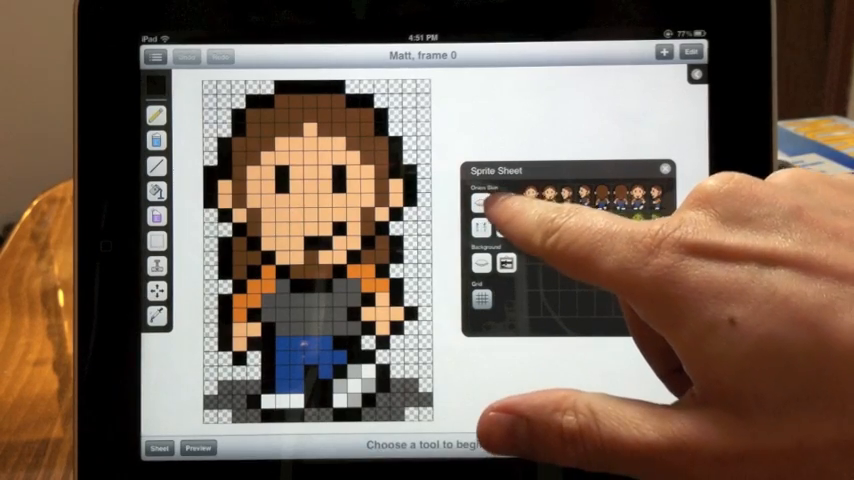
# Enable relative onion skinning for Matt frame 0, awaiting a reference frame choice
pyautogui.click(482, 204)
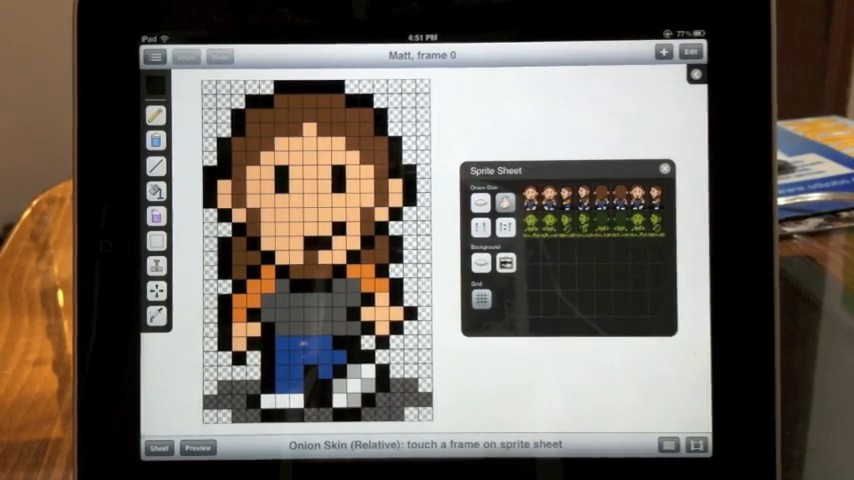